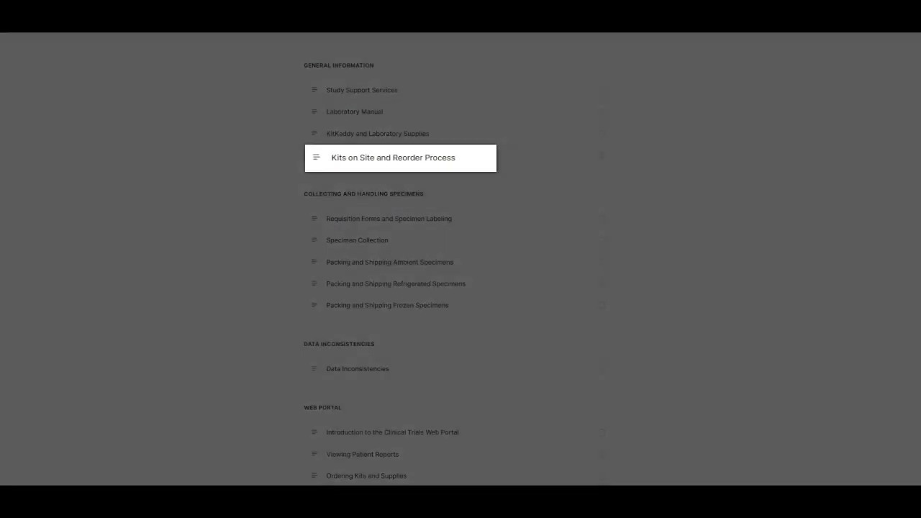
{"action": "mouse_move", "coordinate": [361, 240]}
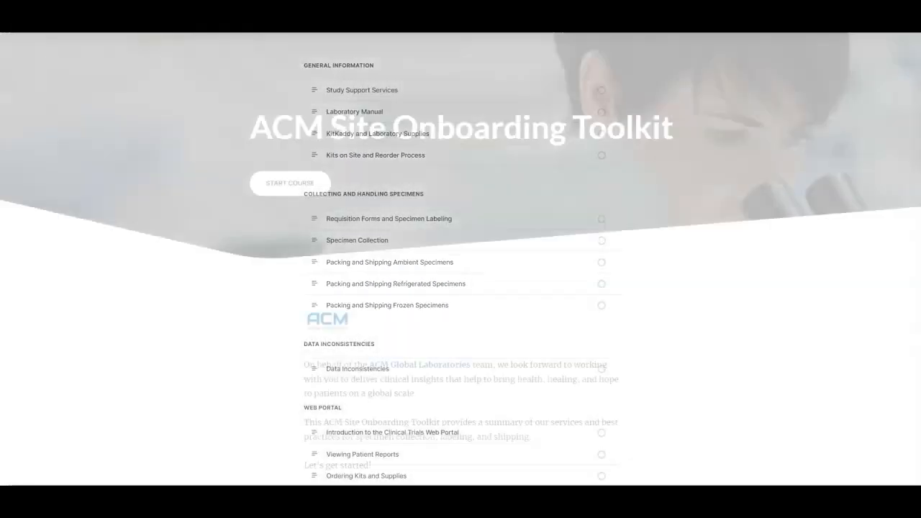
- Start the ACM Site Onboarding Toolkit and scroll Study Support Services to the regional contacts
{"action": "left_click", "coordinate": [290, 183]}
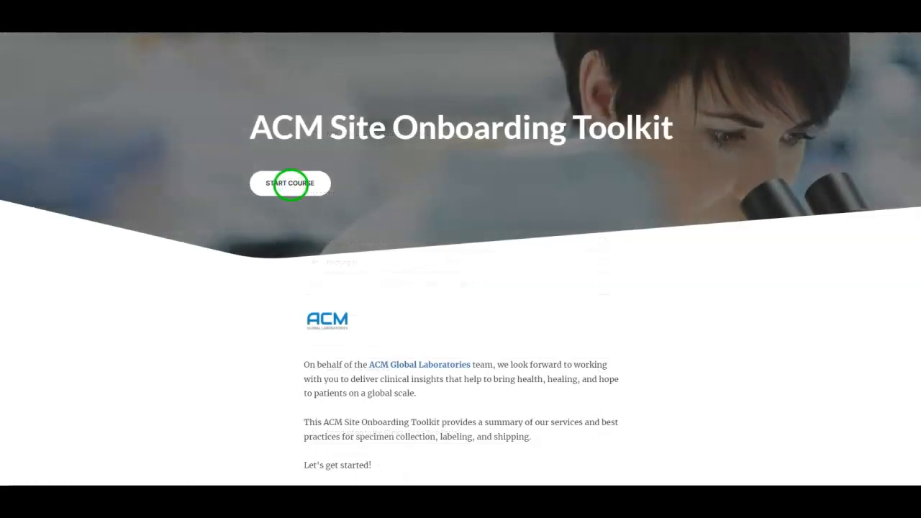
{"action": "left_click", "coordinate": [289, 183]}
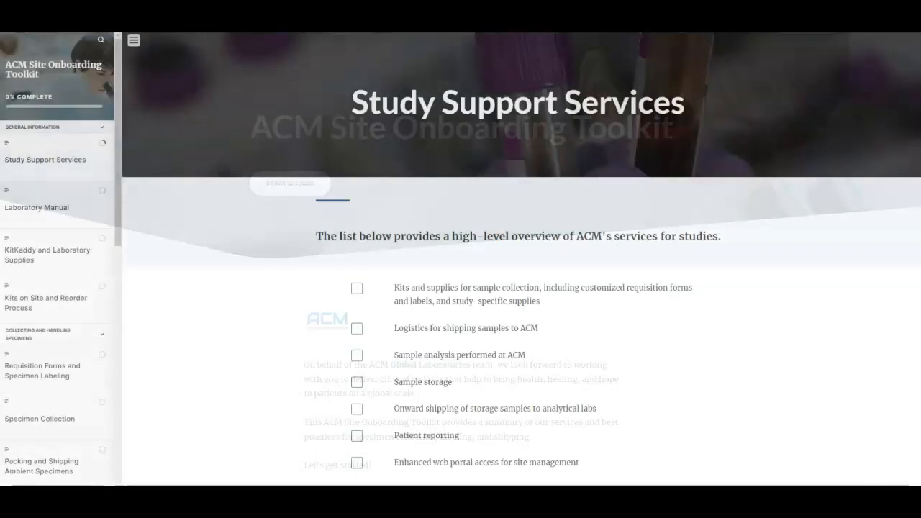
{"action": "scroll", "scroll_direction": "down", "scroll_amount": 3}
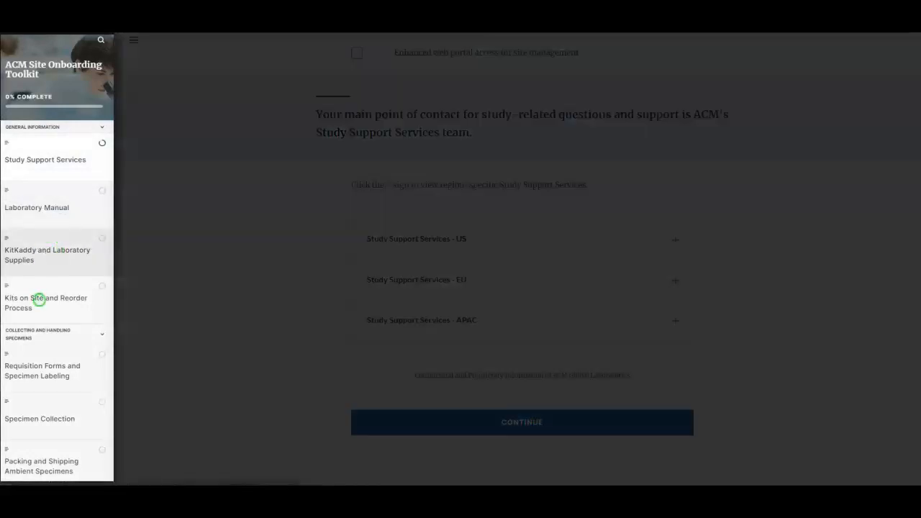
- Browse another lesson and flip the Serum flashcard to reveal its definition
{"action": "left_click", "coordinate": [47, 255]}
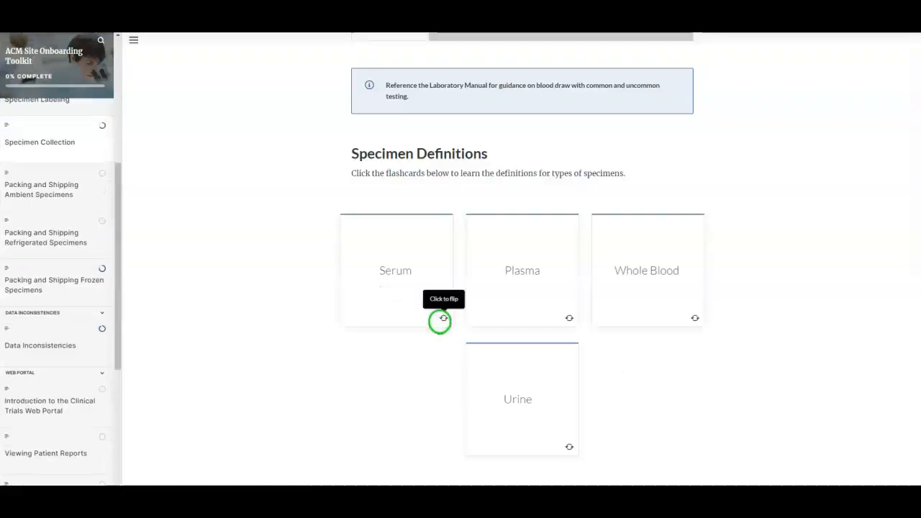
{"action": "left_click", "coordinate": [395, 270]}
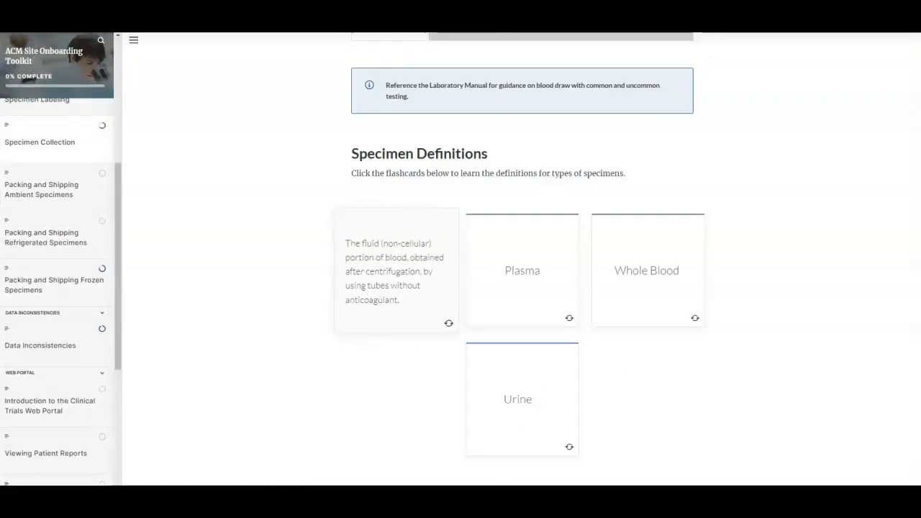
{"action": "left_click", "coordinate": [41, 189]}
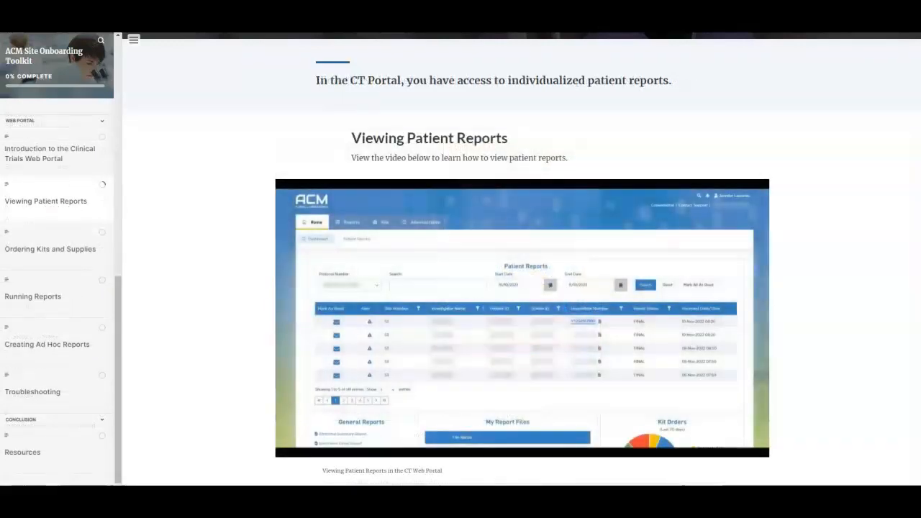
- Download Specimen Labeling Guidance.pdf from the Resources lesson
{"action": "left_click", "coordinate": [23, 451]}
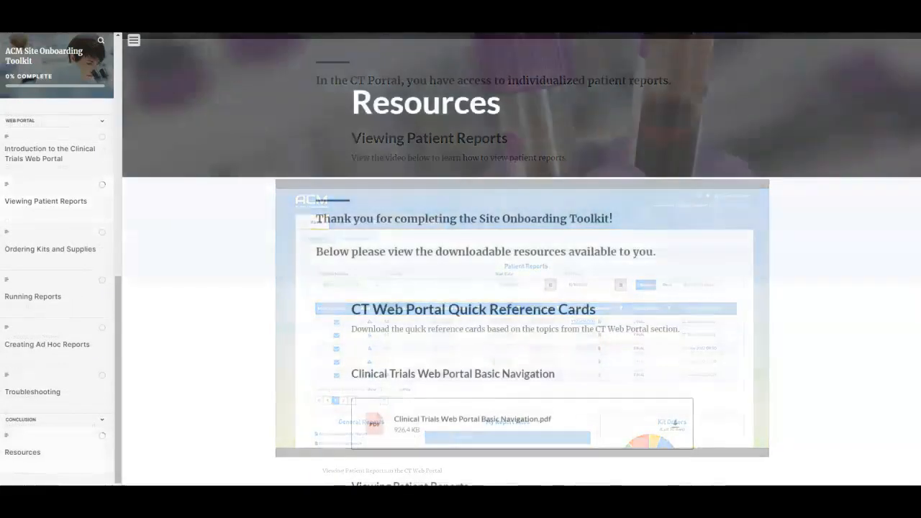
{"action": "scroll", "scroll_direction": "down", "scroll_amount": 3}
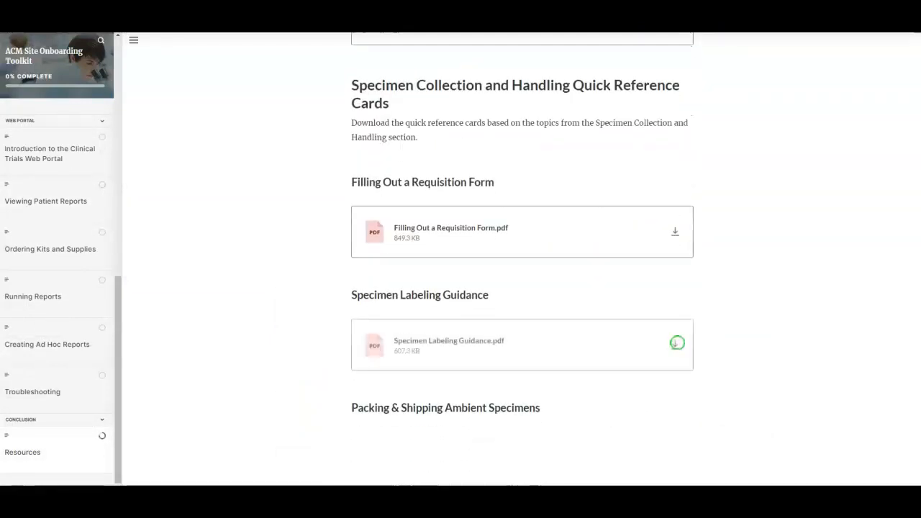
{"action": "left_click", "coordinate": [676, 341]}
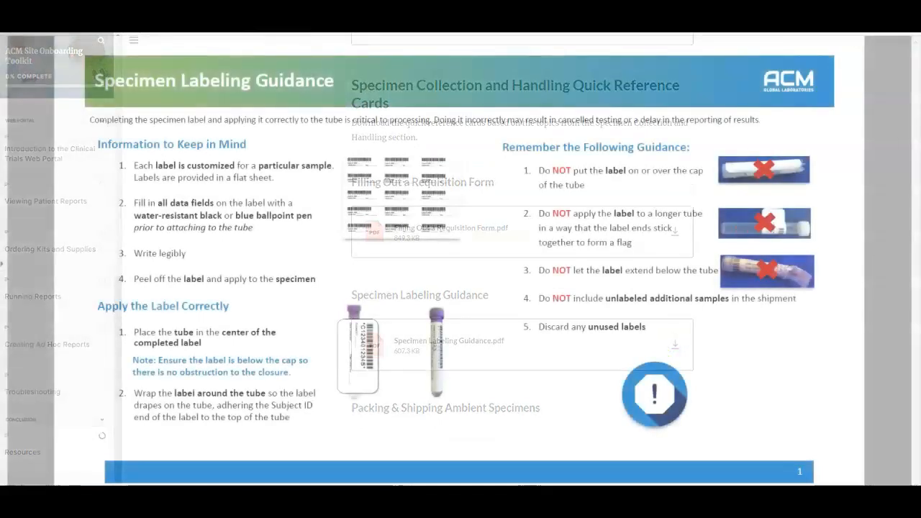